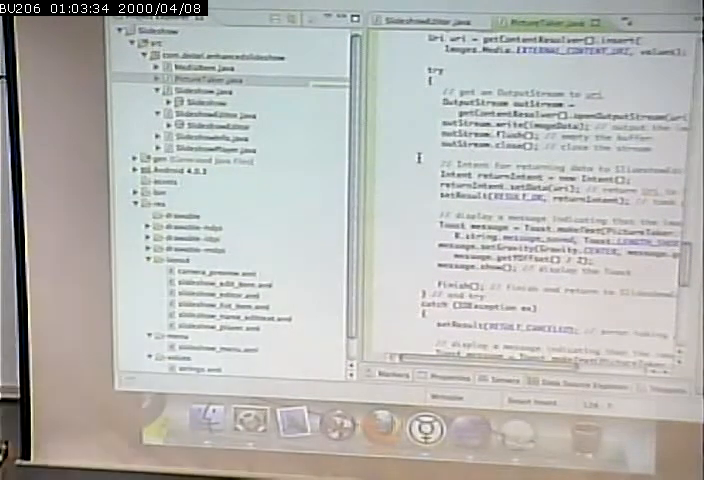
scroll("down", 3)
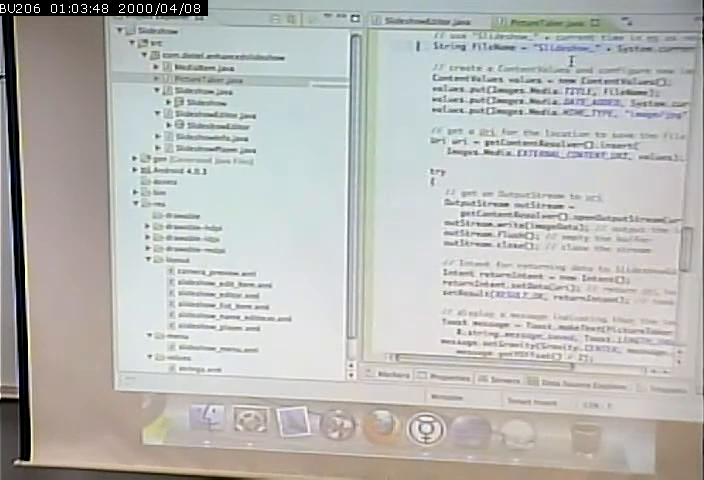
scroll("down", 3)
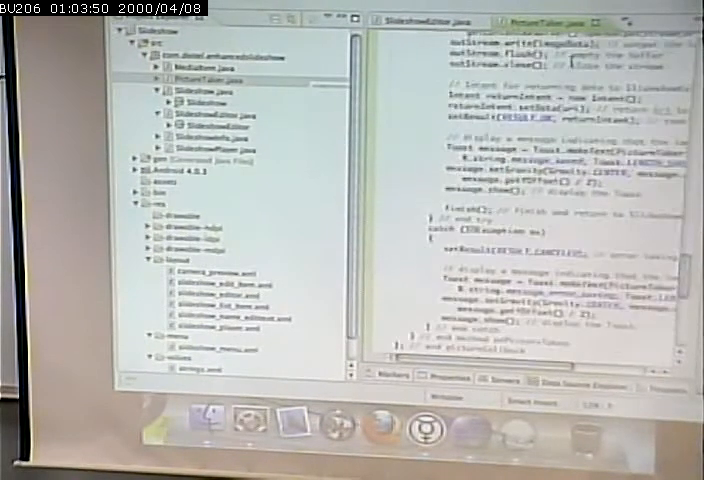